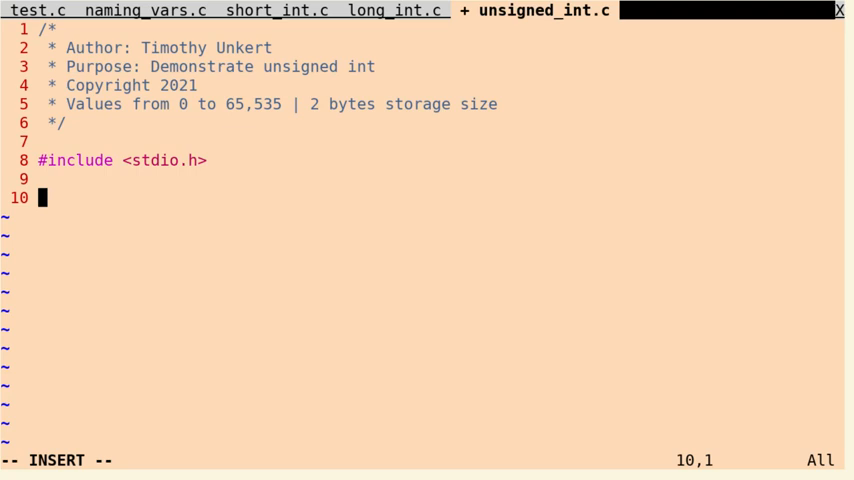
Start int main() { and declare unsigned int crowleys_age = 357;
{"action": "type", "text": "int main()"}
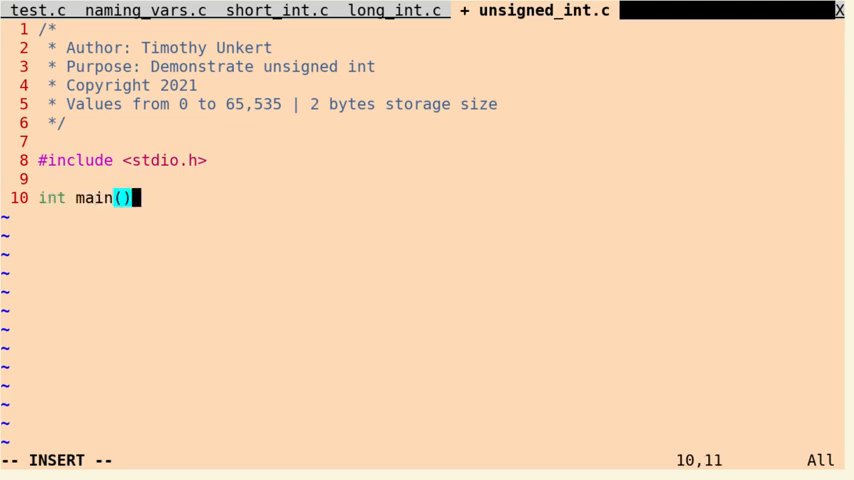
{"action": "type", "text": "{"}
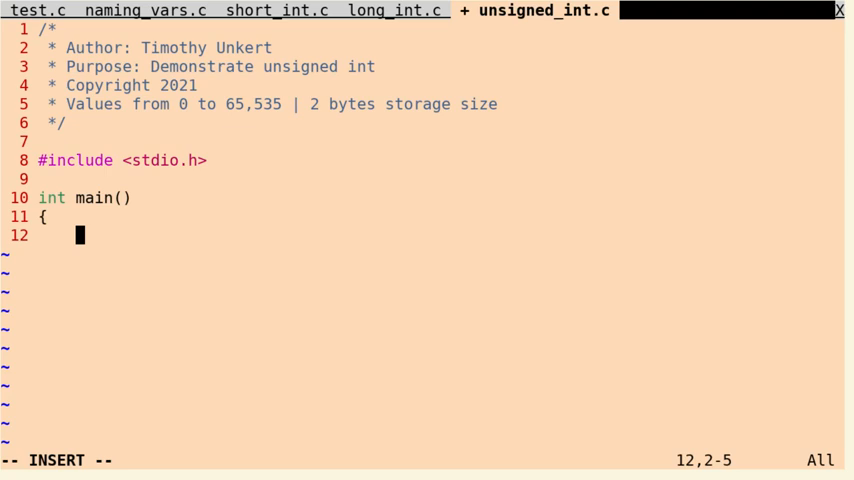
{"action": "type", "text": "uns"}
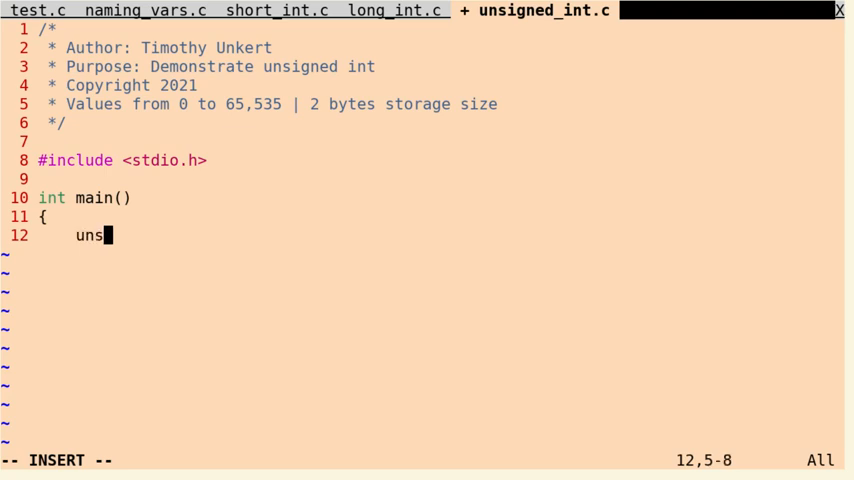
{"action": "type", "text": "igned int"}
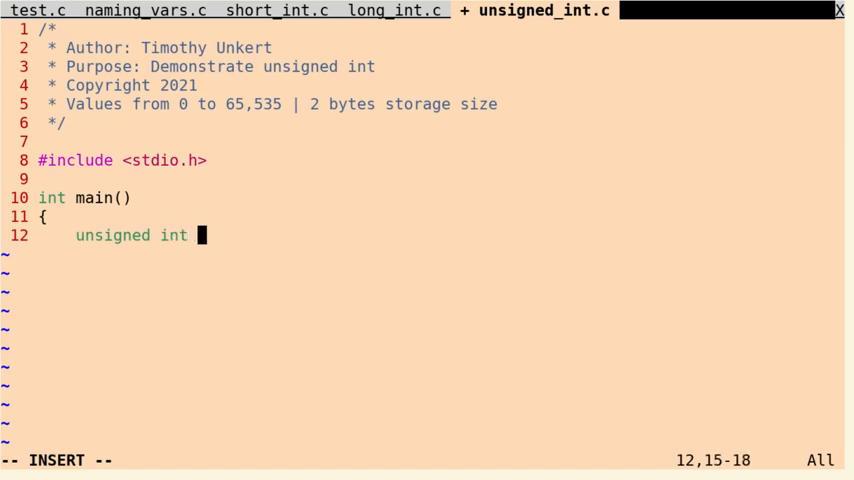
{"action": "type", "text": "crowle"}
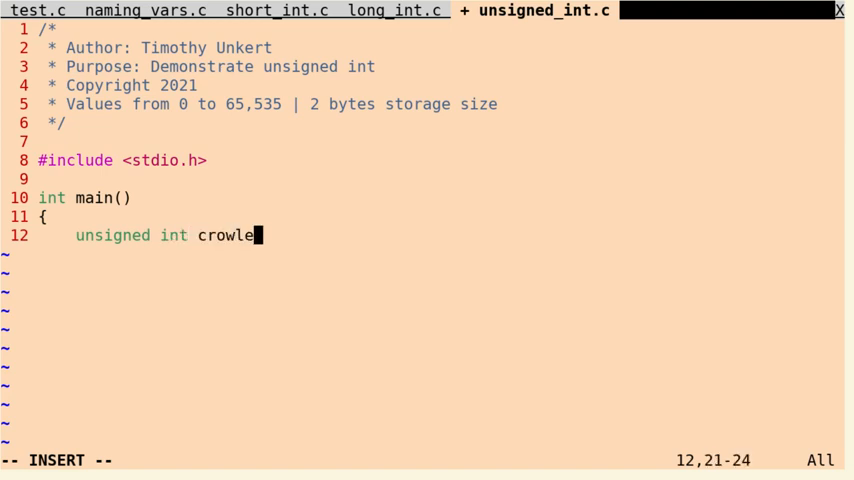
{"action": "type", "text": "ys_age"}
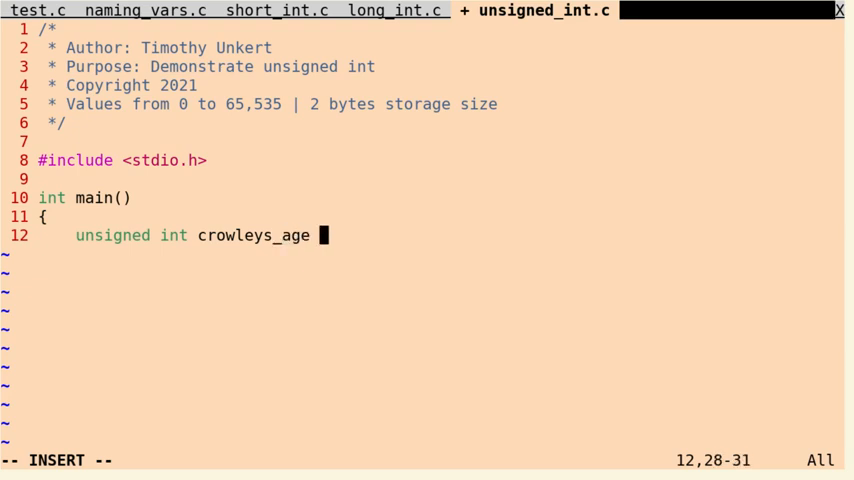
{"action": "type", "text": "="}
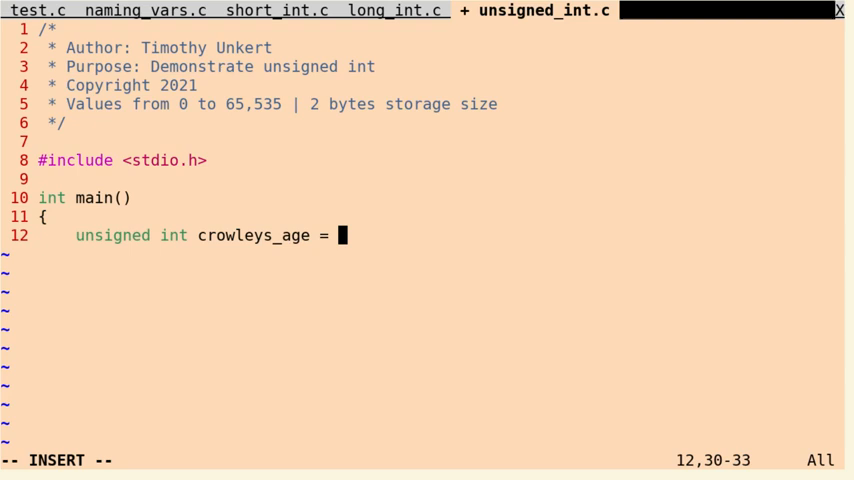
{"action": "type", "text": "357;"}
{"action": "type", "text": "printf("}
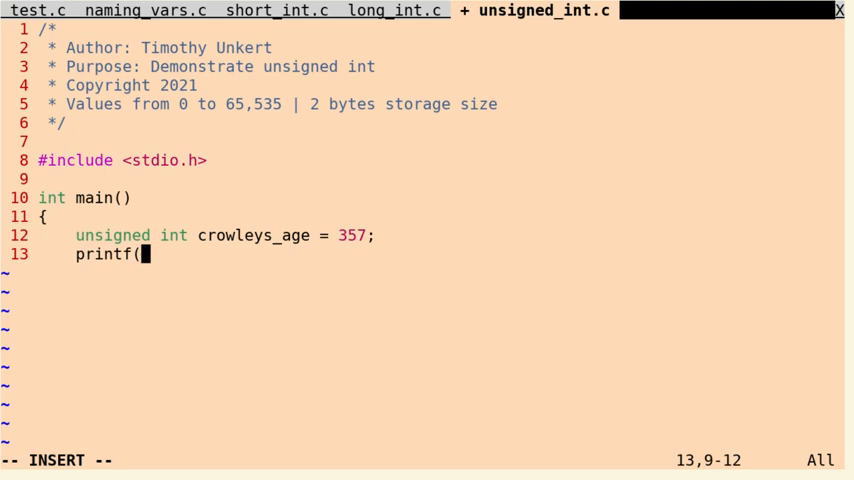
Add printf("Crowley is %u years old.\n", crowleys_age) and return(0) to main
{"action": "type", "text": "\"Cro"}
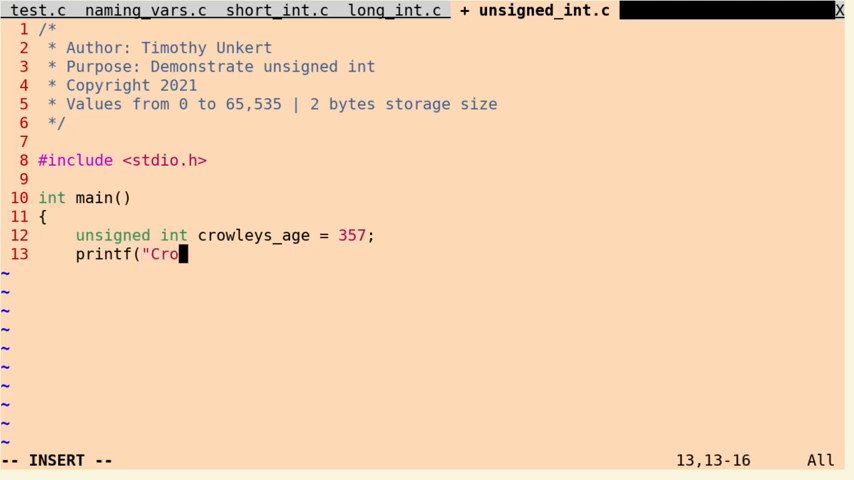
{"action": "type", "text": "wley is"}
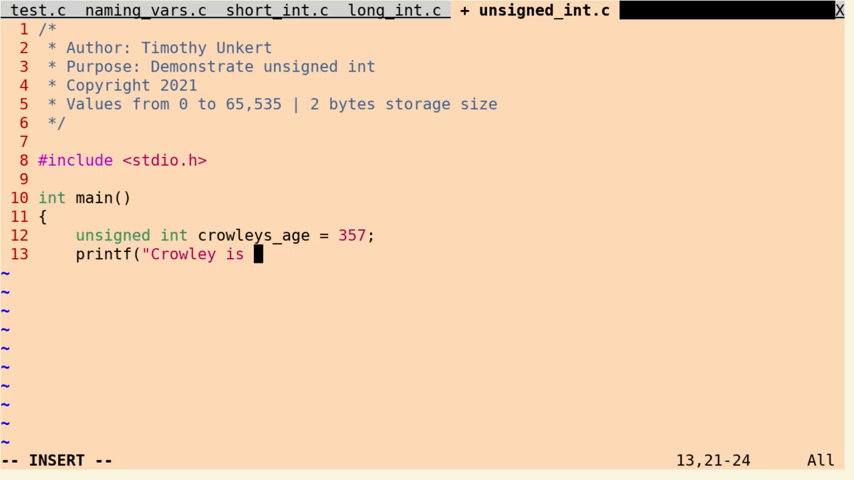
{"action": "type", "text": "%u"}
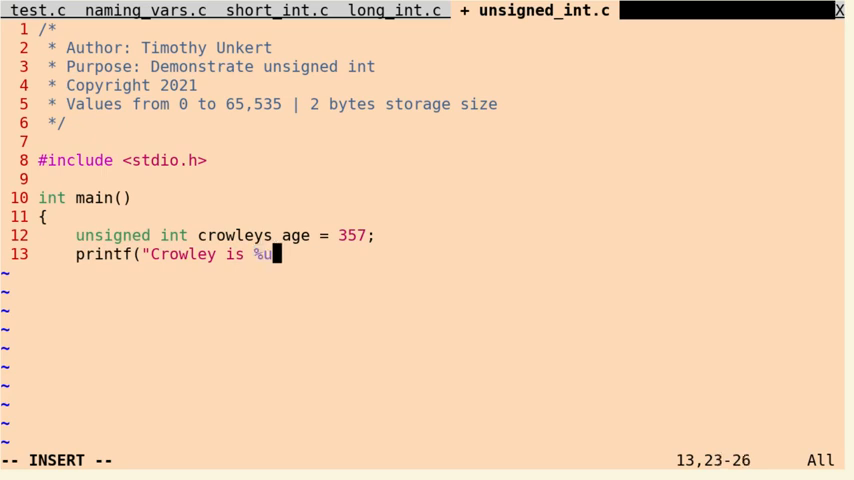
{"action": "type", "text": "years"}
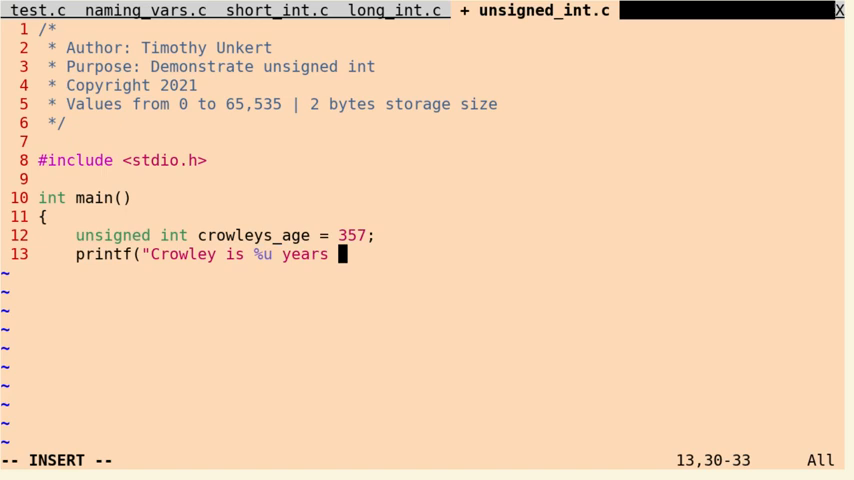
{"action": "type", "text": "old.\\"}
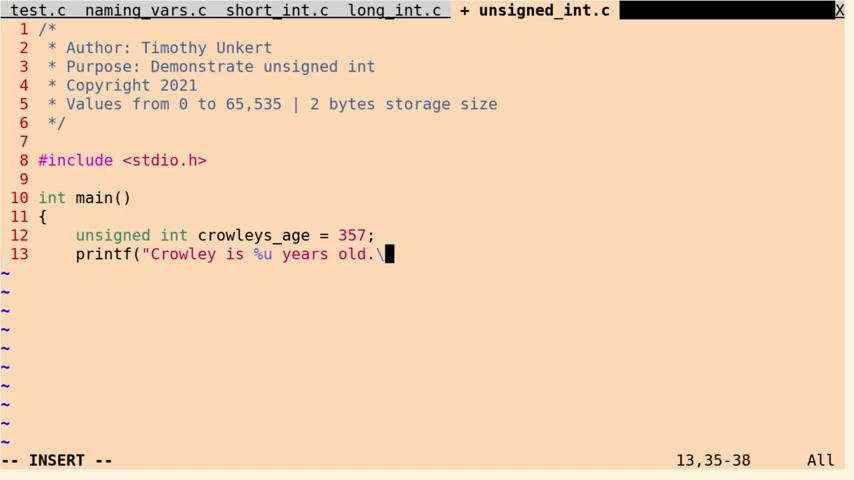
{"action": "type", "text": "n"}
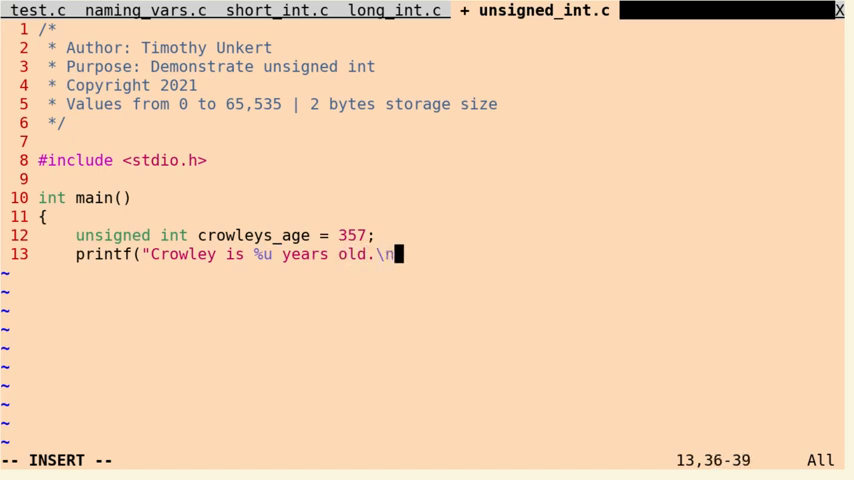
{"action": "type", "text": "\","}
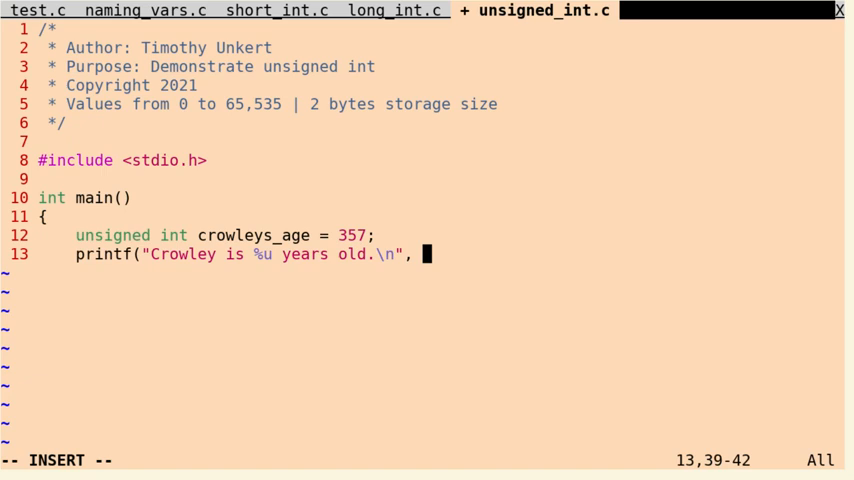
{"action": "type", "text": "crowleys_age);"}
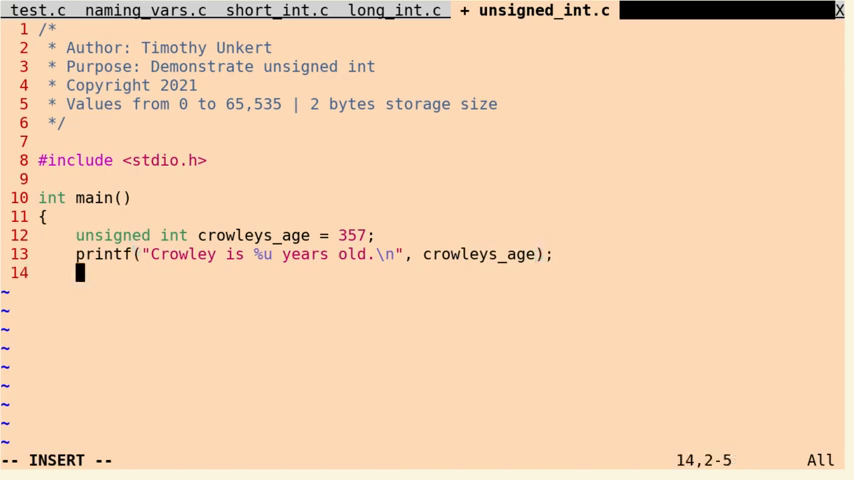
{"action": "type", "text": "return(0);"}
{"action": "left_click", "coordinate": [60, 460]}
{"action": "type", "text": ":term"}
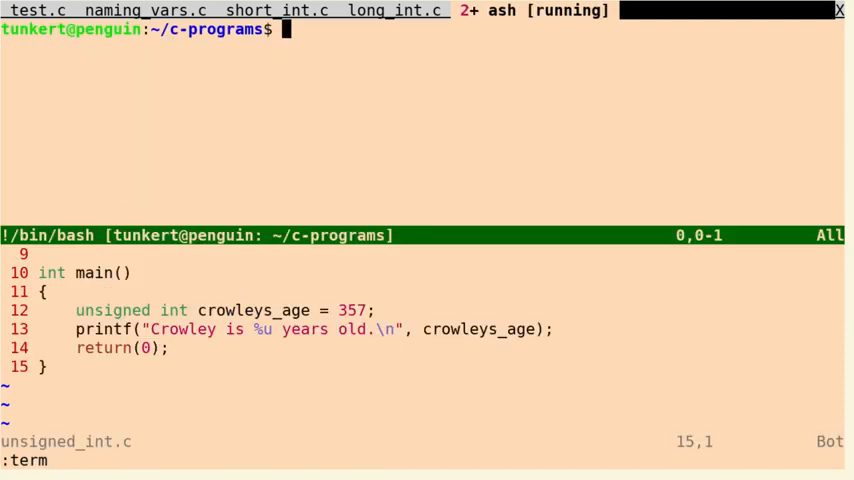
Run gcc on unsigned_int.c, then execute ./unsigned_int to print Crowley's age
{"action": "type", "text": "gcc"}
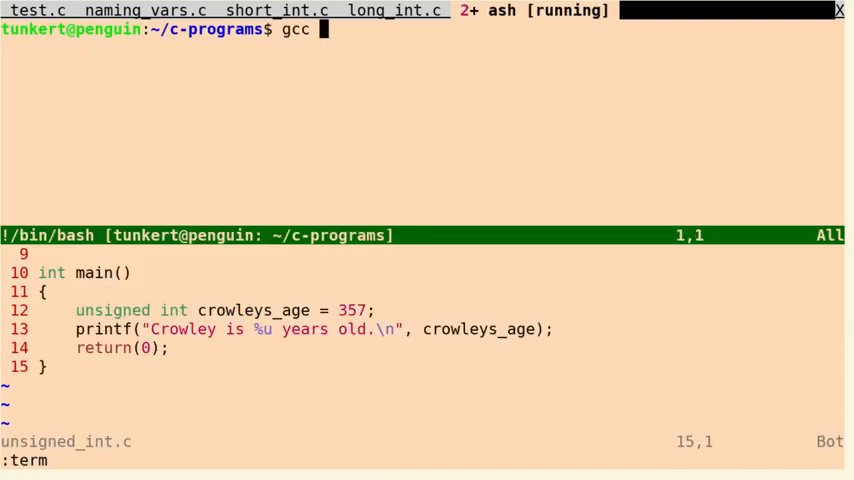
{"action": "type", "text": "uns"}
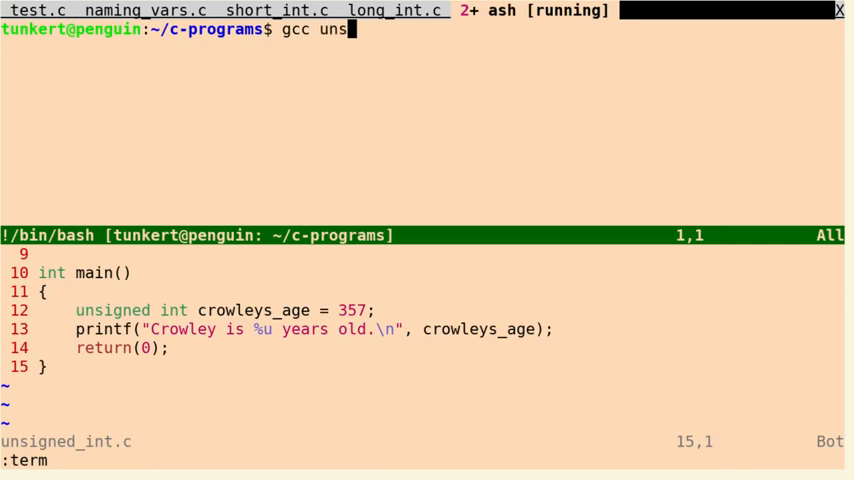
{"action": "type", "text": "igned_int.c -o unsigned_int.c"}
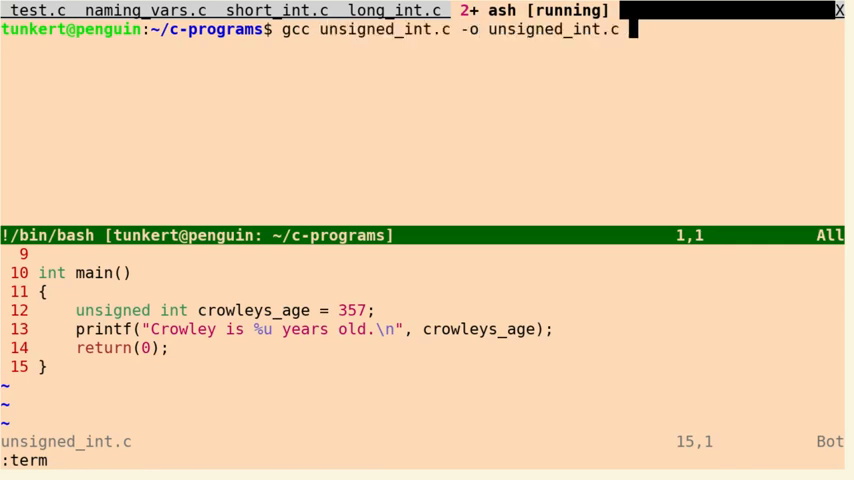
{"action": "key", "text": "Return"}
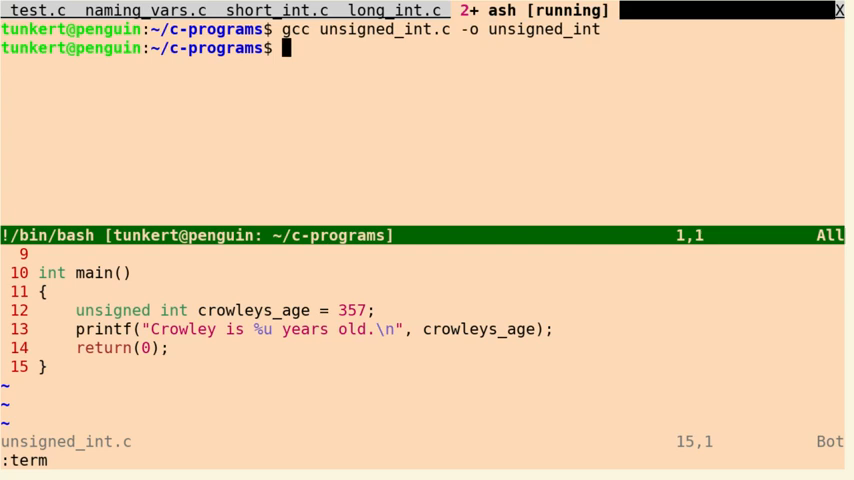
{"action": "type", "text": "./unsigned_int"}
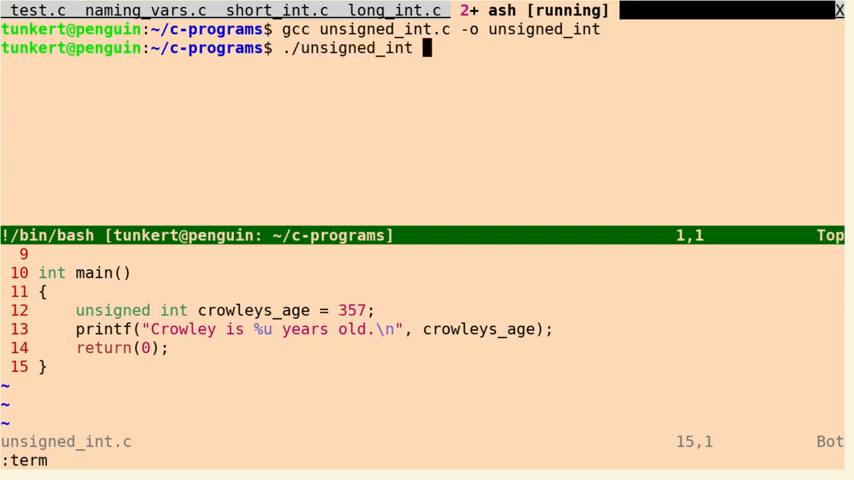
{"action": "key", "text": "Return"}
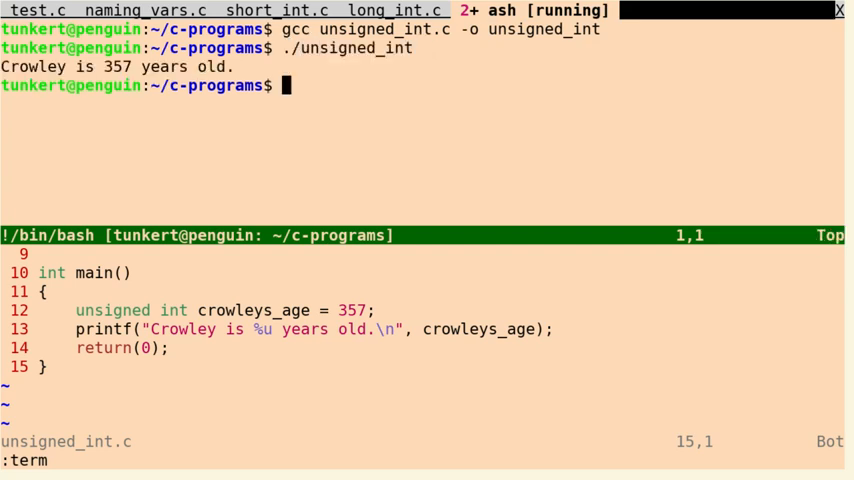